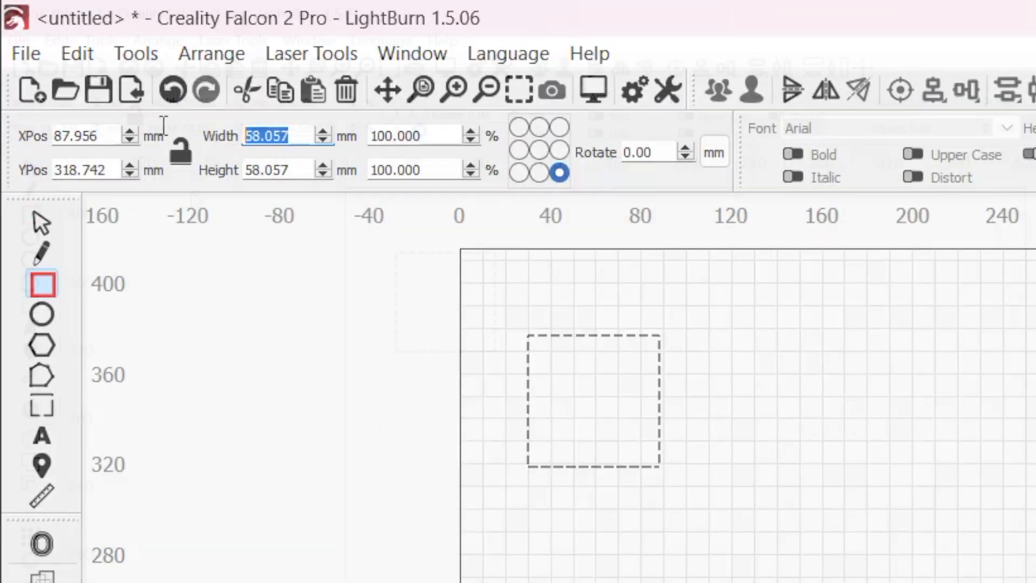
# Enter the expression 43/2* in the square's Width box
pyautogui.write('43/')
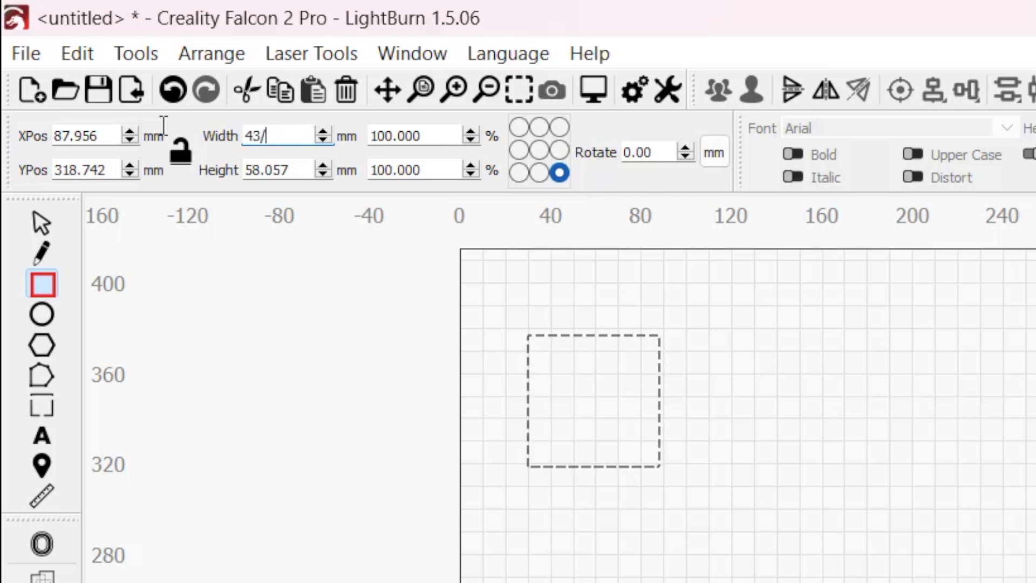
pyautogui.write('2*')
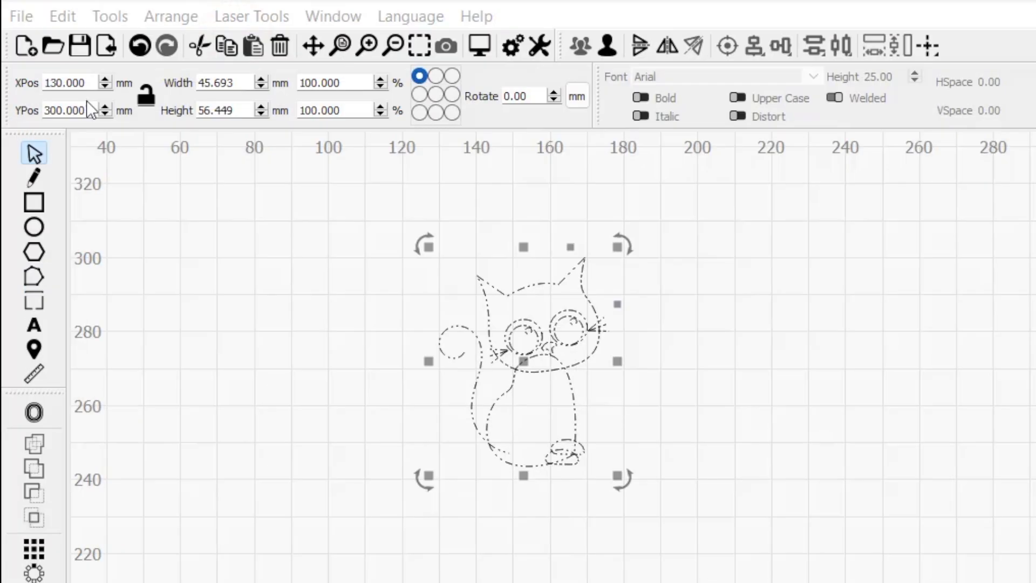
# Place the cat at X 70 then 170 mm and Y 250 mm via XPos/YPos
pyautogui.click(65, 83)
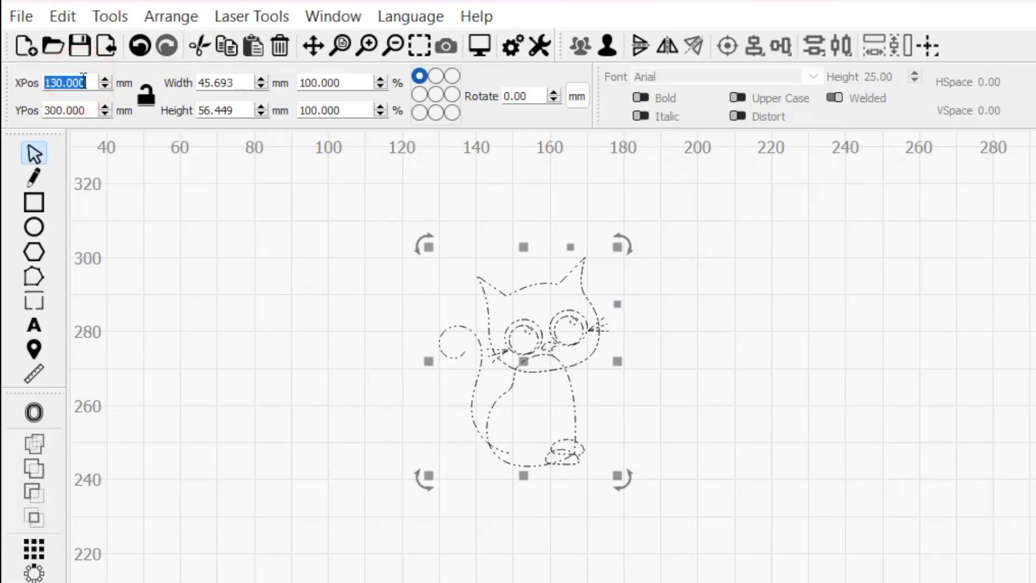
pyautogui.write('70.000')
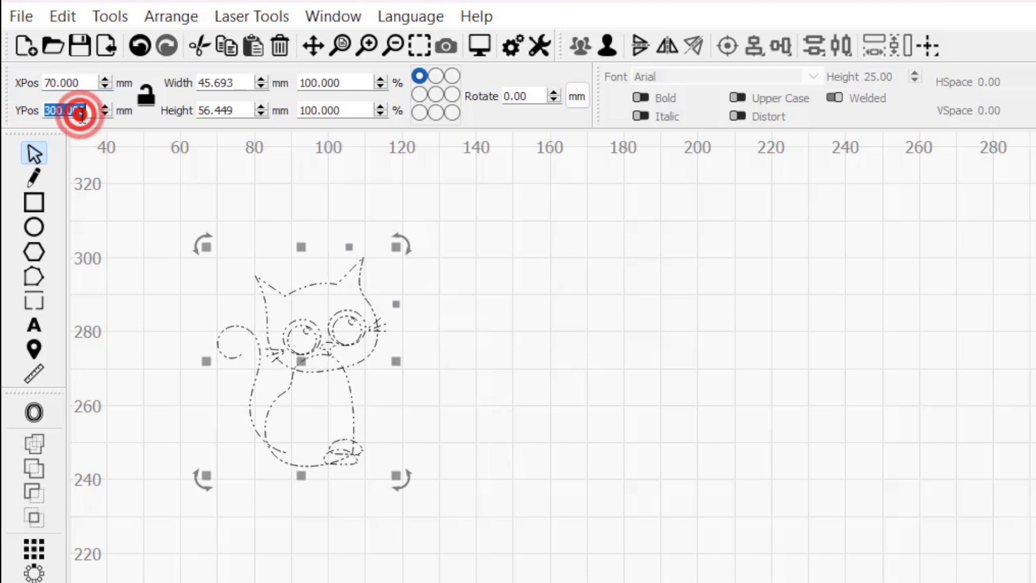
pyautogui.write('250')
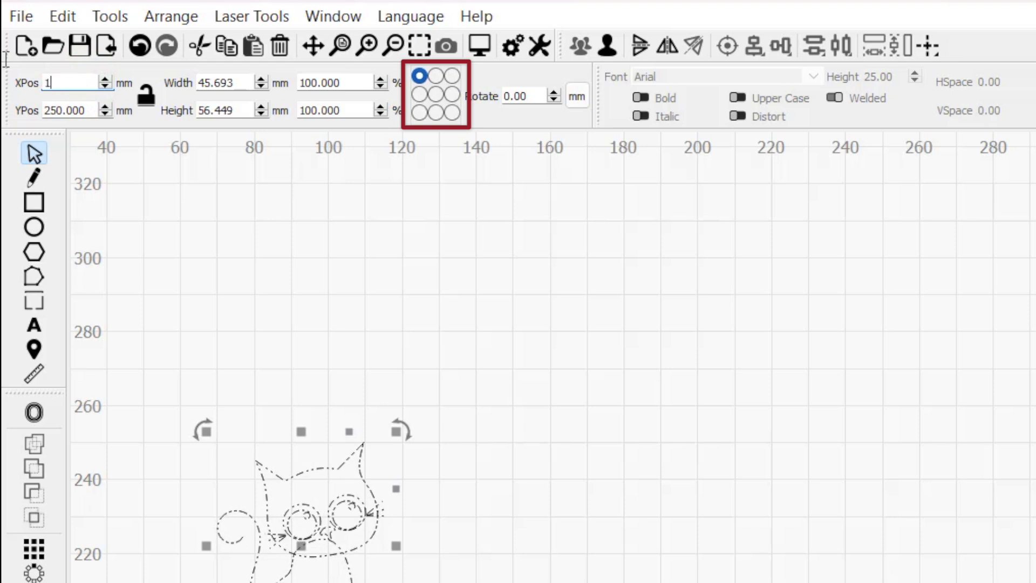
pyautogui.write('170.000')
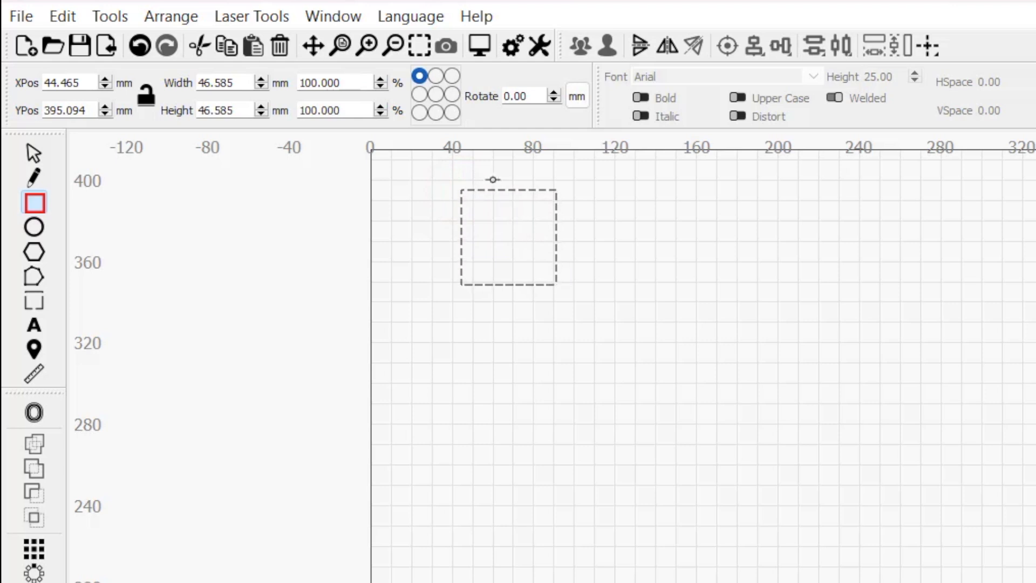
# Report the square's position from top-centre, top-right, right-middle and centre anchor dots
pyautogui.click(435, 75)
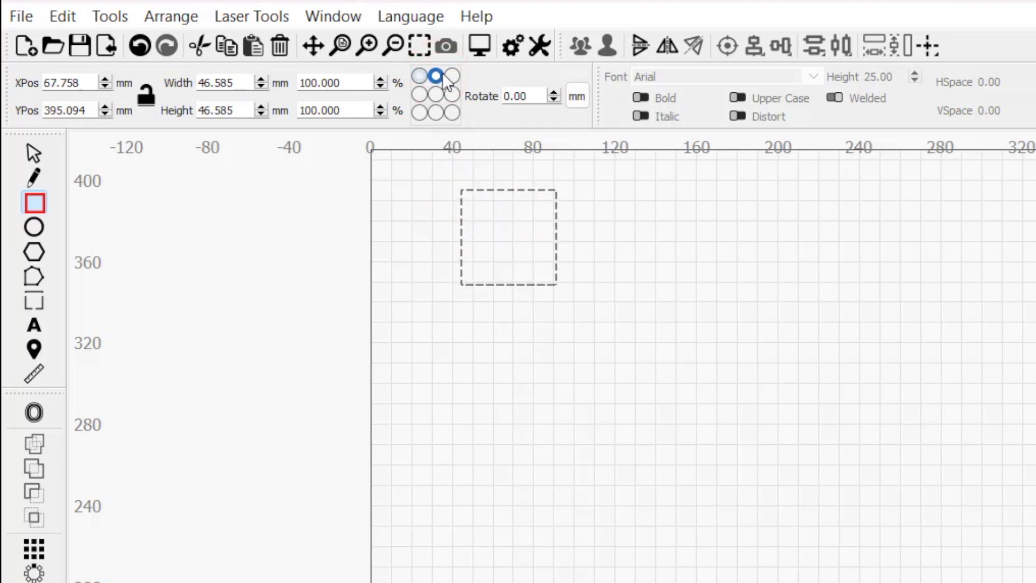
pyautogui.click(448, 74)
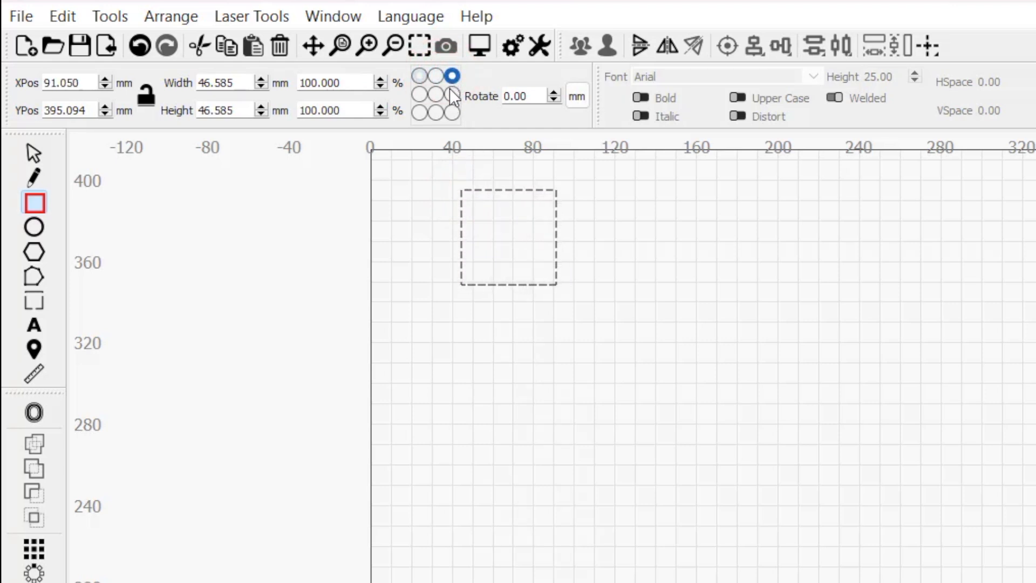
pyautogui.click(437, 112)
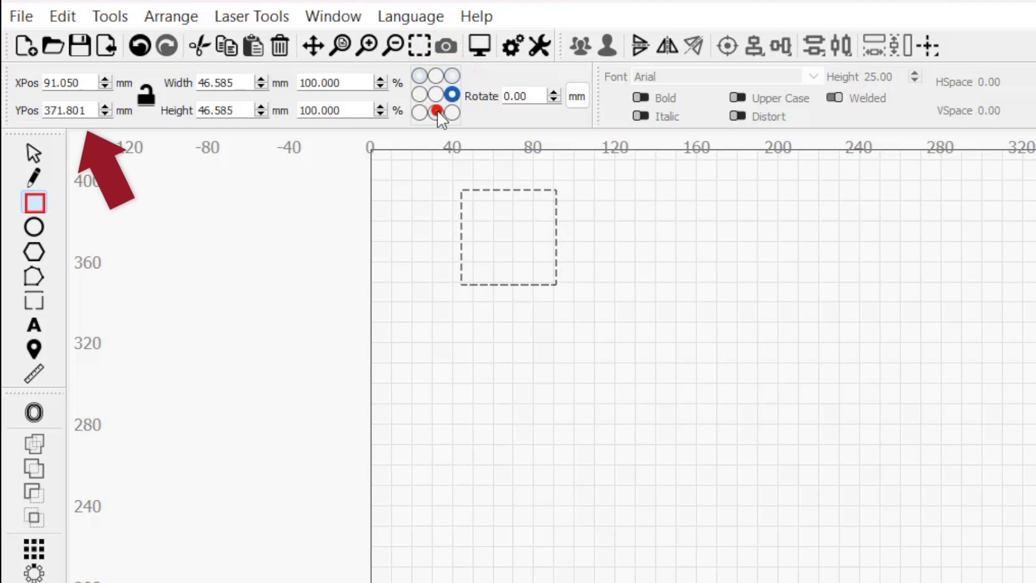
pyautogui.click(436, 95)
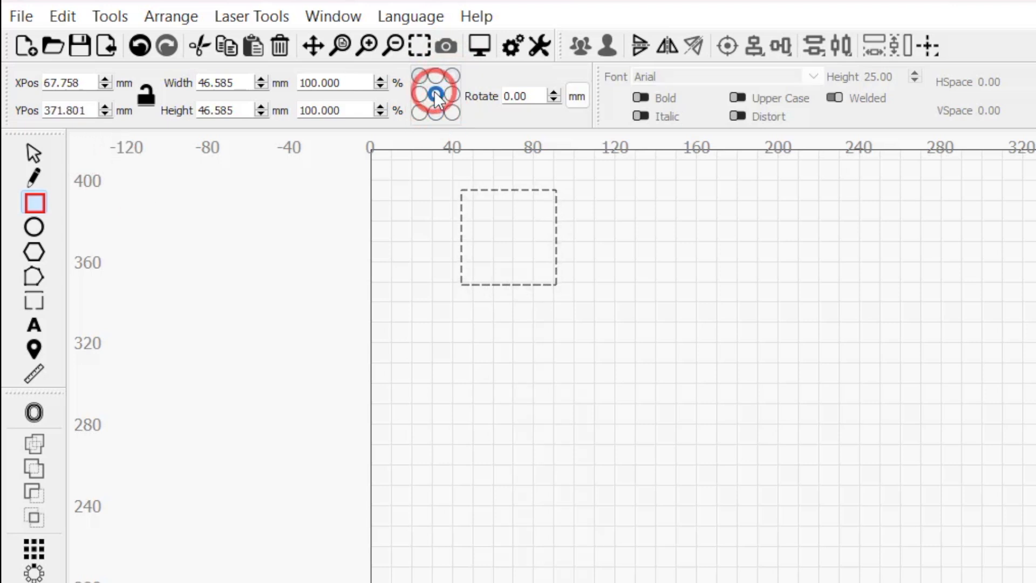
pyautogui.click(421, 95)
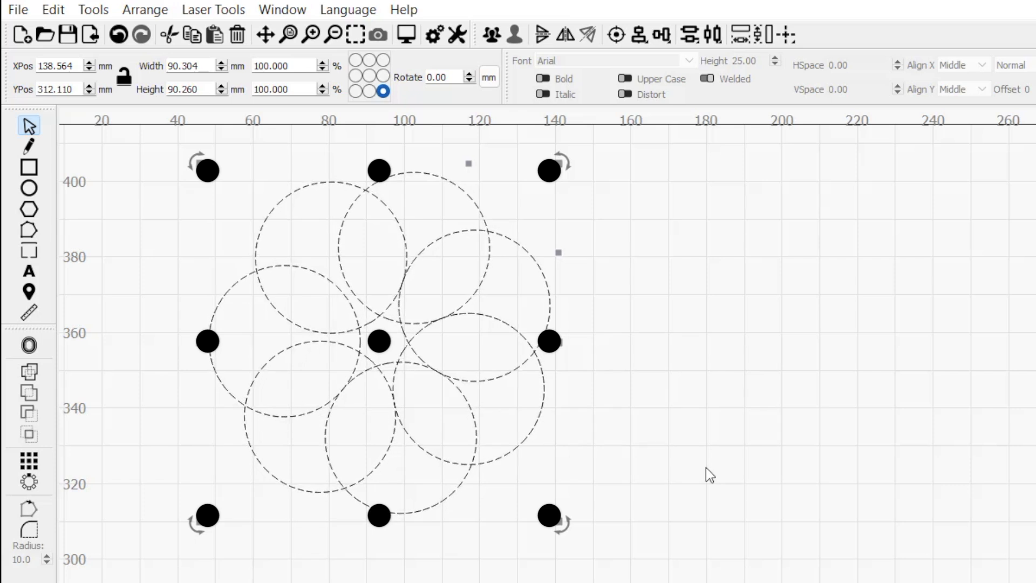
# Anchor the flower at its top-right corner and set XPos to 160 mm
pyautogui.click(548, 515)
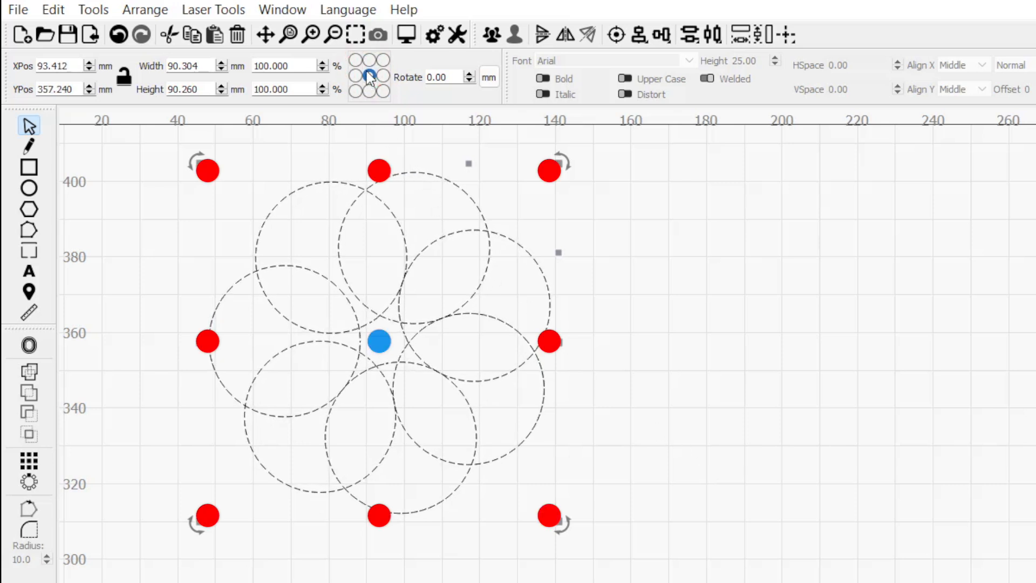
pyautogui.click(358, 77)
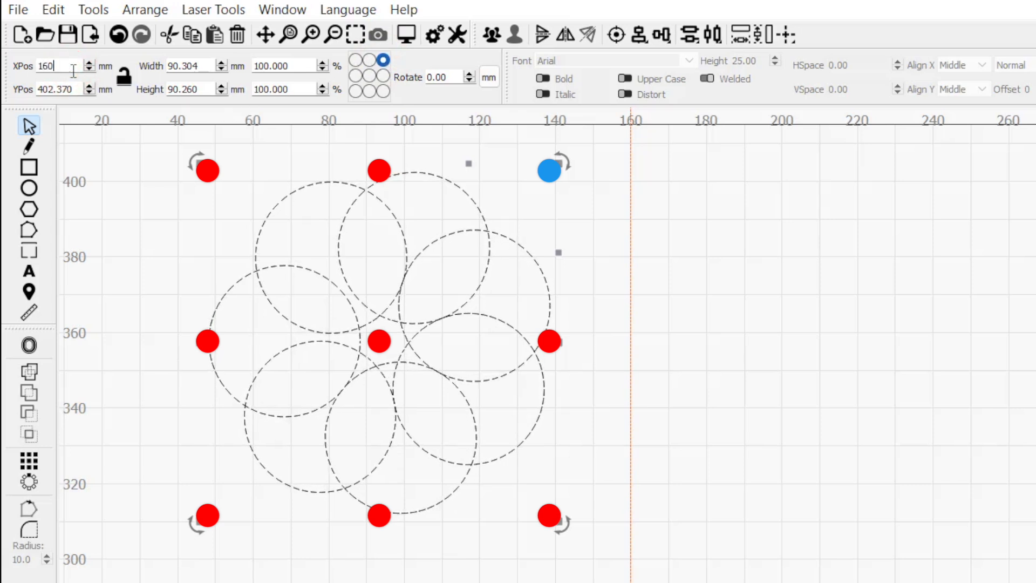
pyautogui.write('160.000')
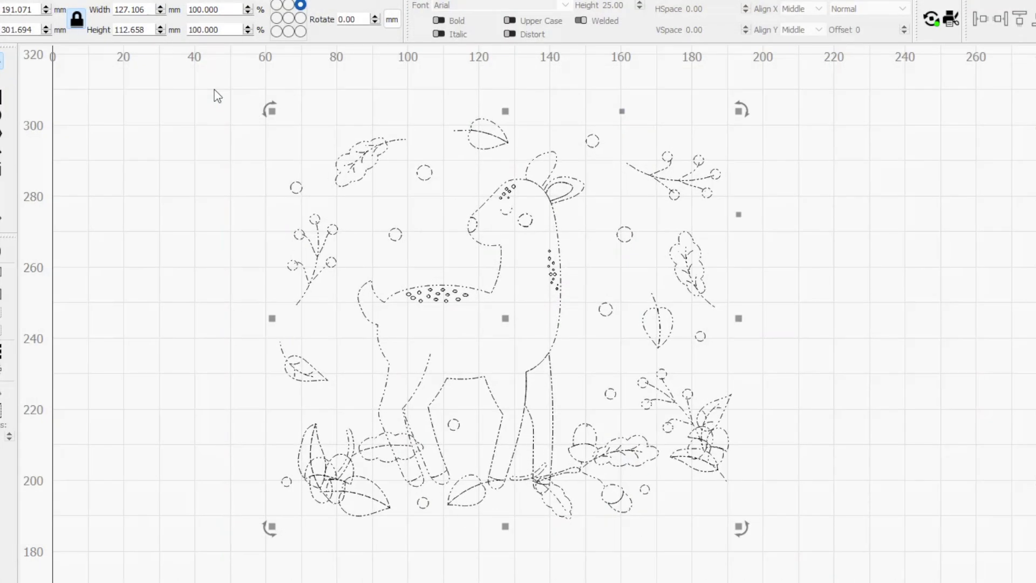
# Bring up the car line drawing to be sized 280 mm wide with aspect locked
pyautogui.click(502, 317)
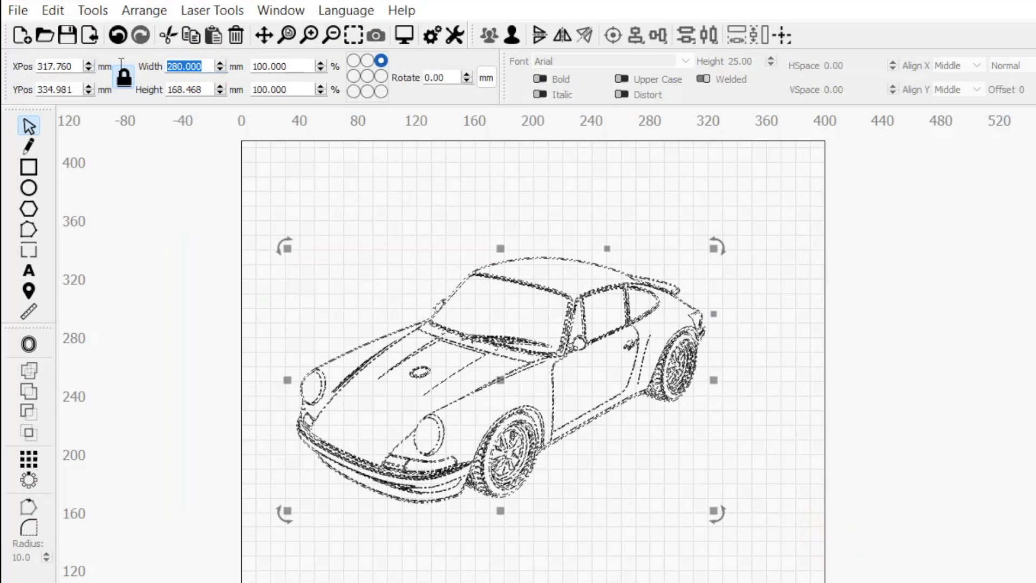
# Scale the car to 240 mm wide and the rabbit to 80 mm tall, proportions kept
pyautogui.write('240.000')
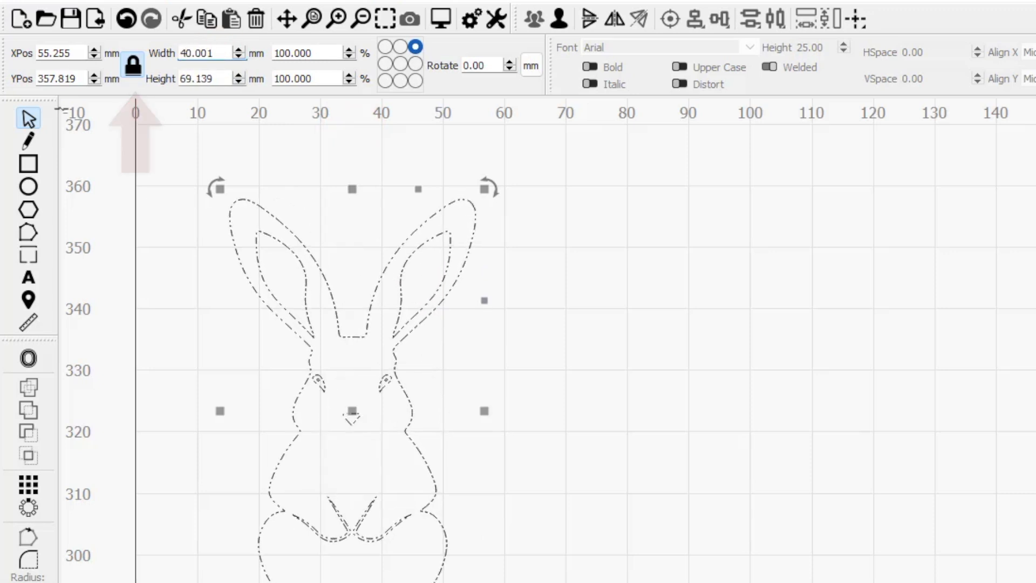
pyautogui.click(198, 78)
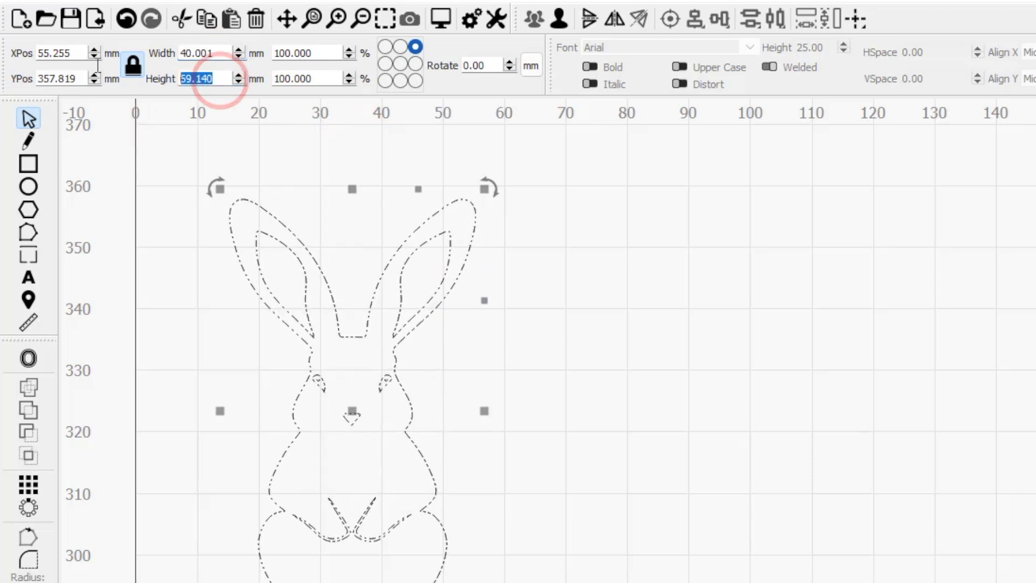
pyautogui.write('80')
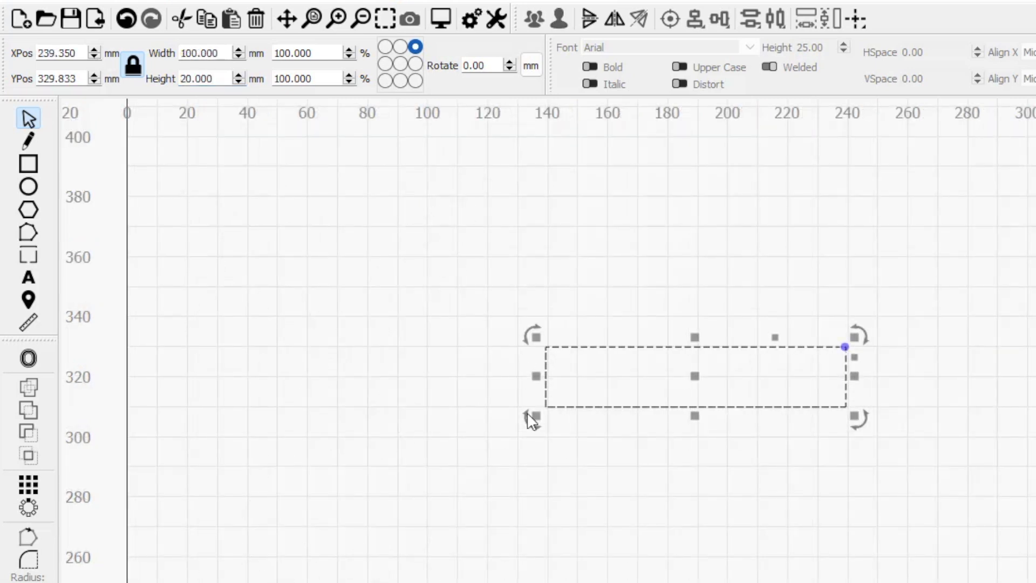
pyautogui.moveTo(793, 439)
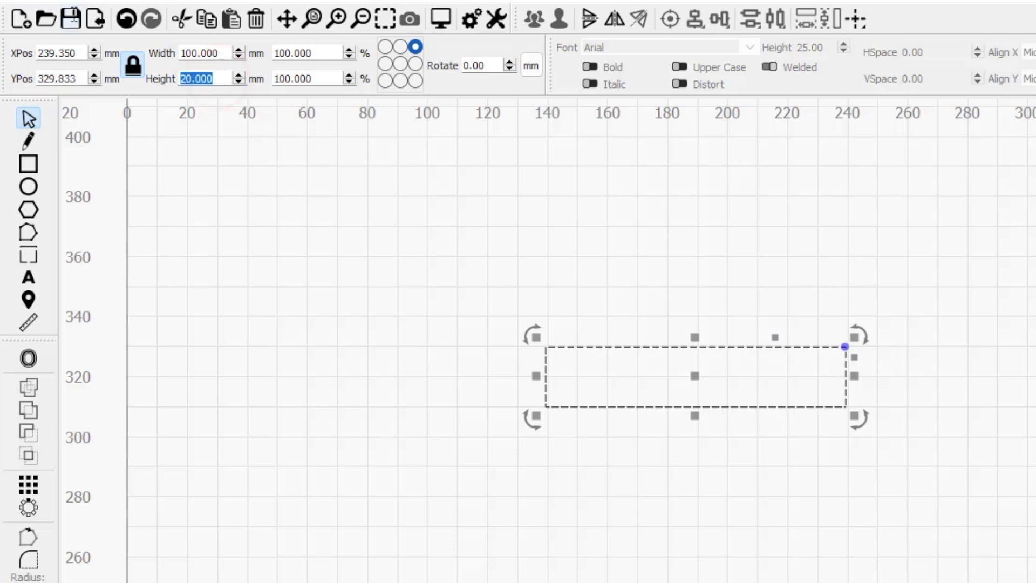
# Set height 40 with lock closed (200 × 40 mm), unlock, then height 70 mm alone
pyautogui.write('40')
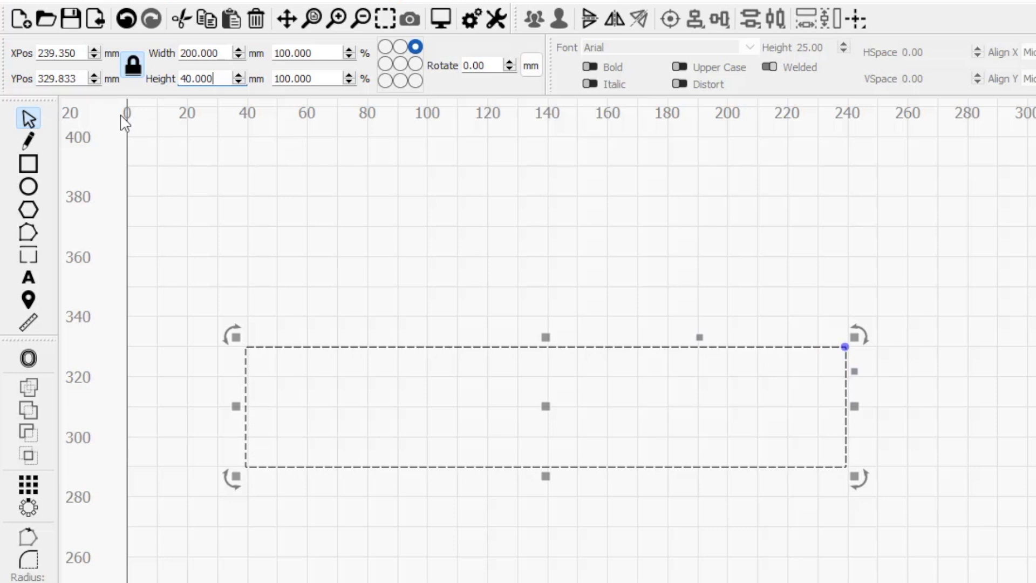
pyautogui.click(132, 65)
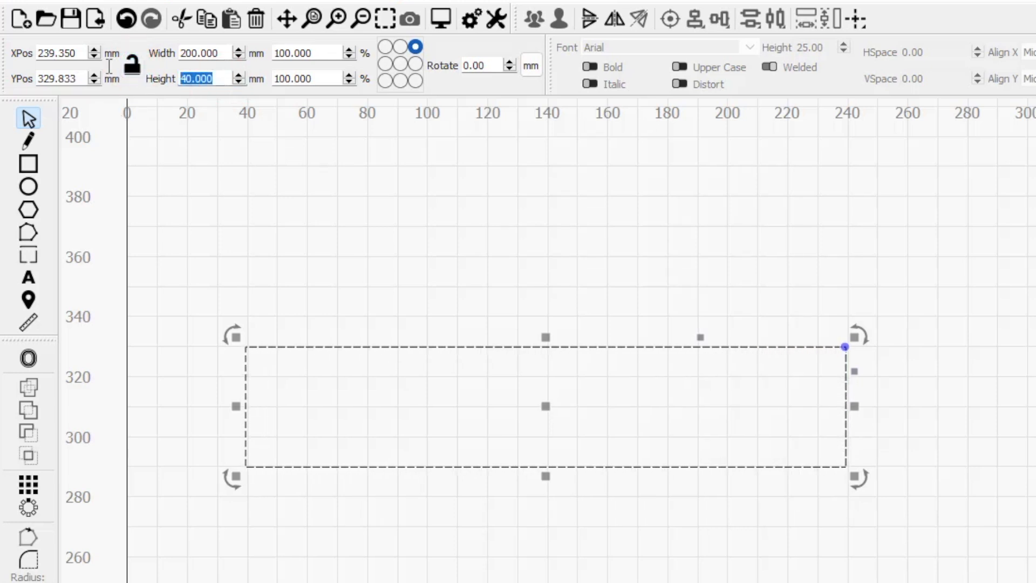
pyautogui.write('70')
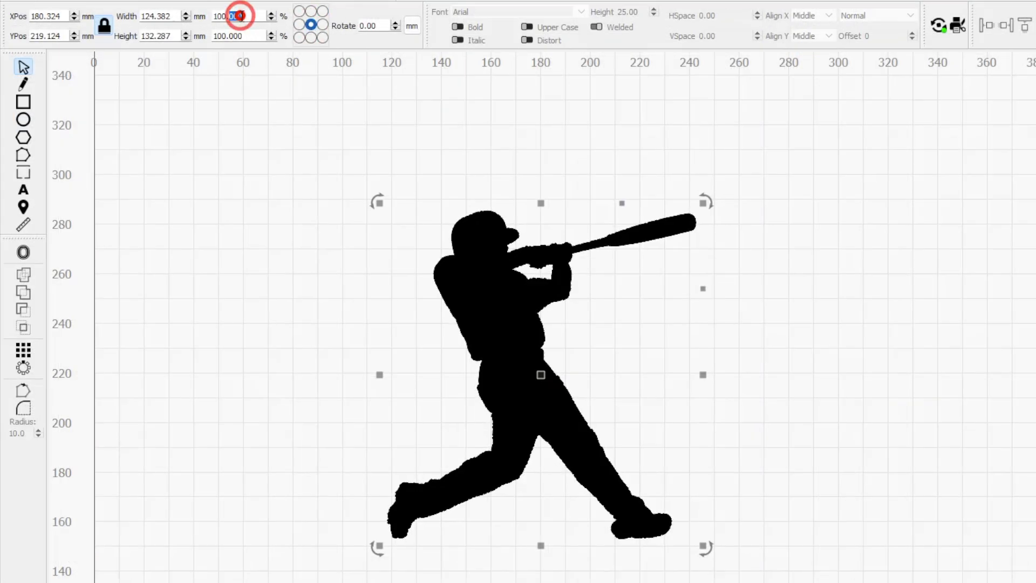
# Scale the batter silhouette to 50 percent width with proportions kept
pyautogui.write('50')
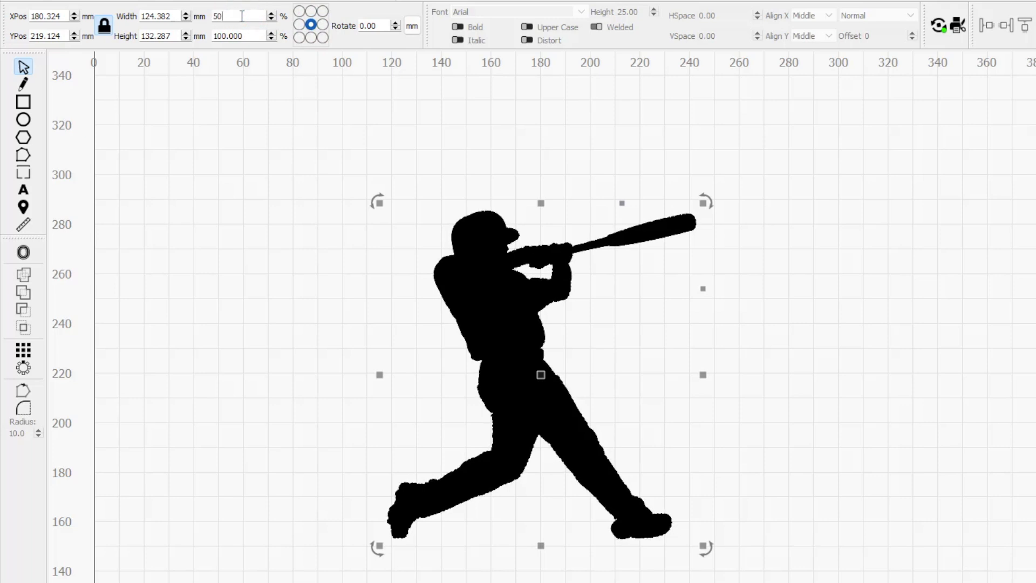
pyautogui.click(310, 25)
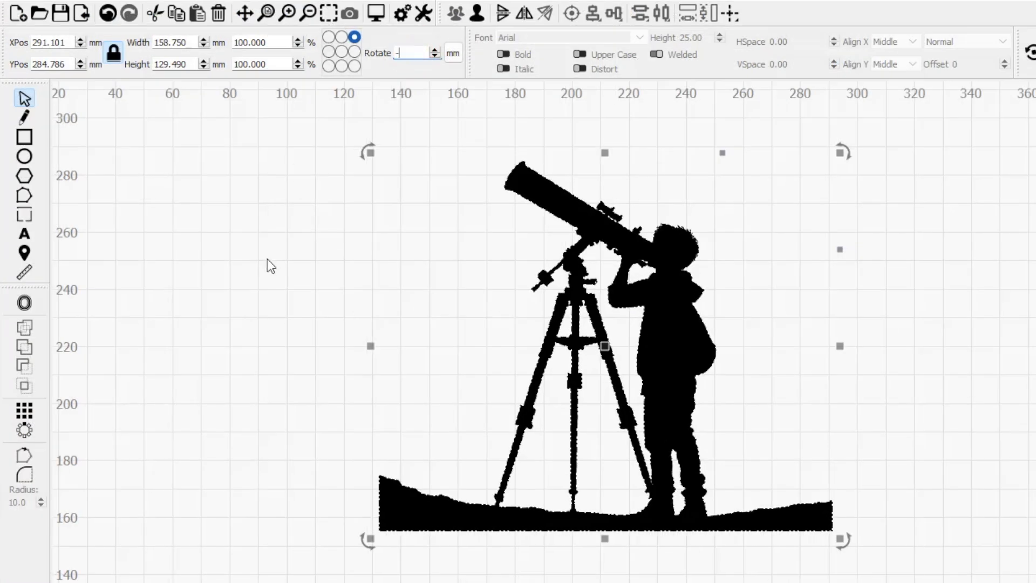
# Rotate the telescope silhouette -30°, then rotate the triangle about corner anchors
pyautogui.write('-30')
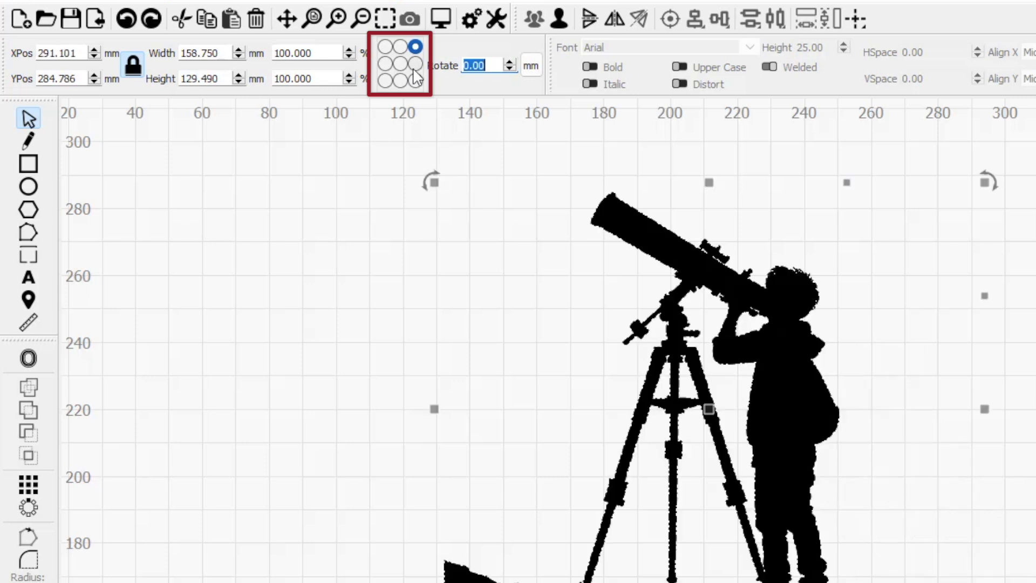
pyautogui.click(405, 66)
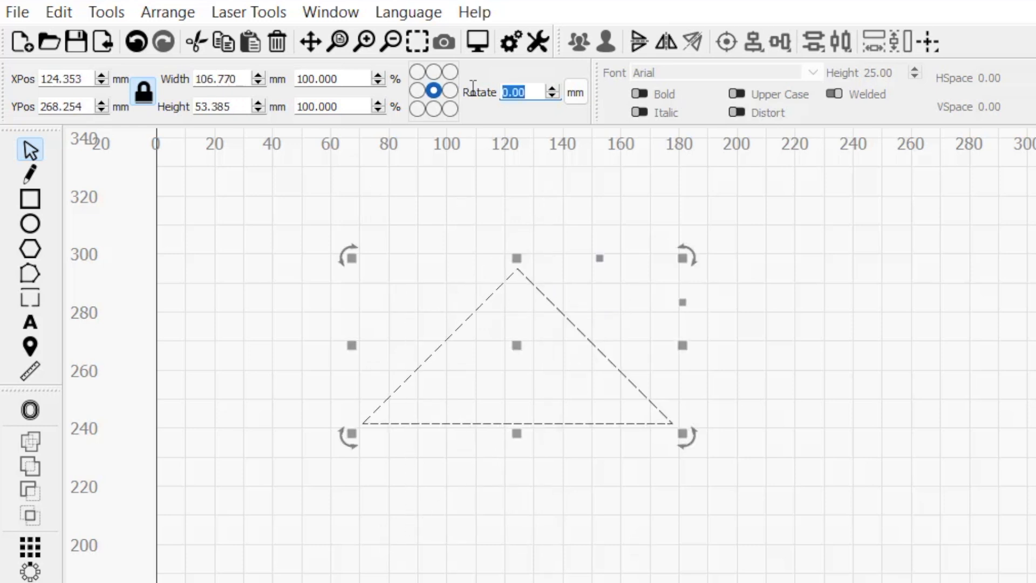
pyautogui.click(451, 73)
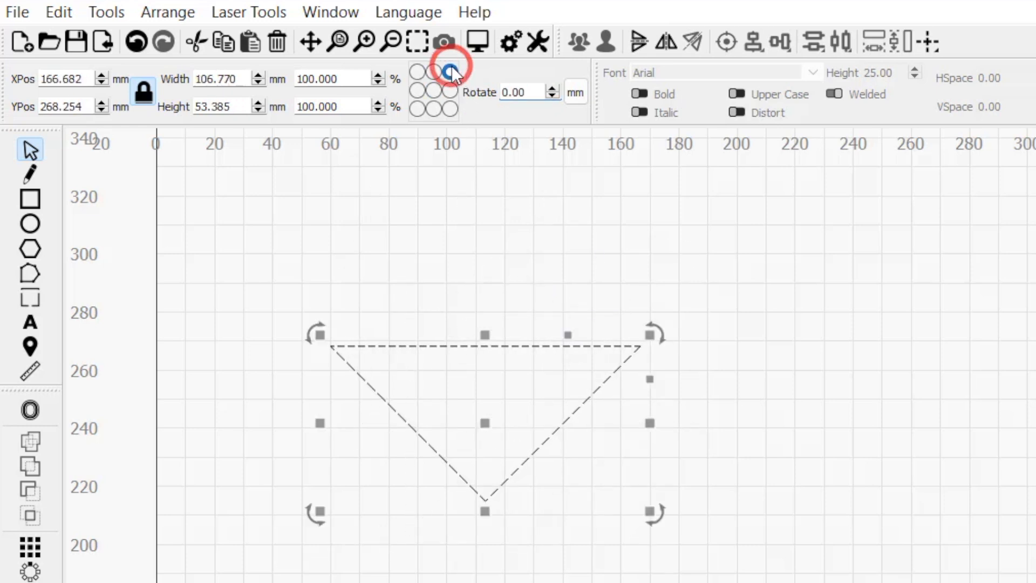
pyautogui.click(449, 71)
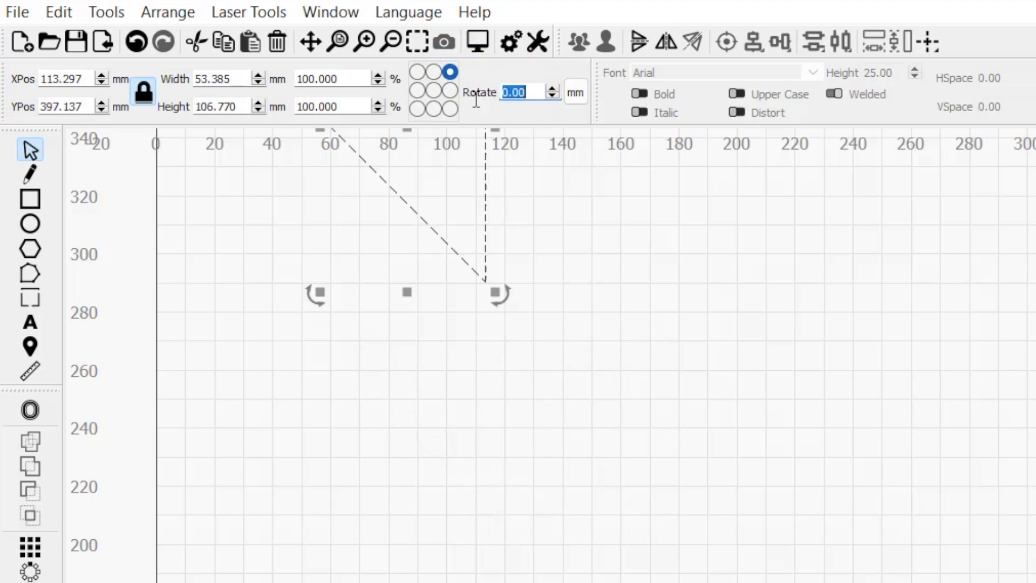
pyautogui.write('4')
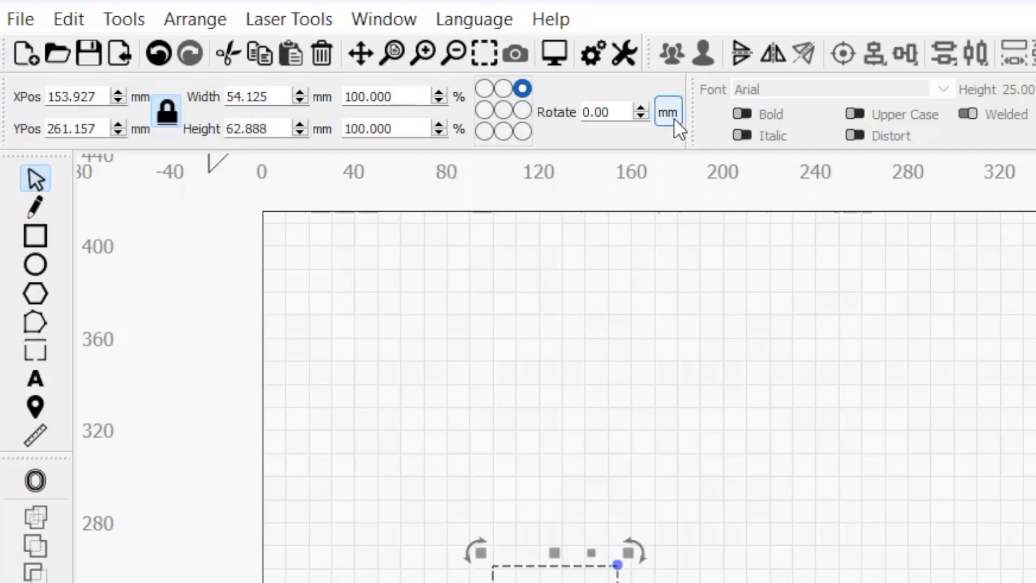
# Switch the readouts to inches and back to millimetres
pyautogui.click(666, 113)
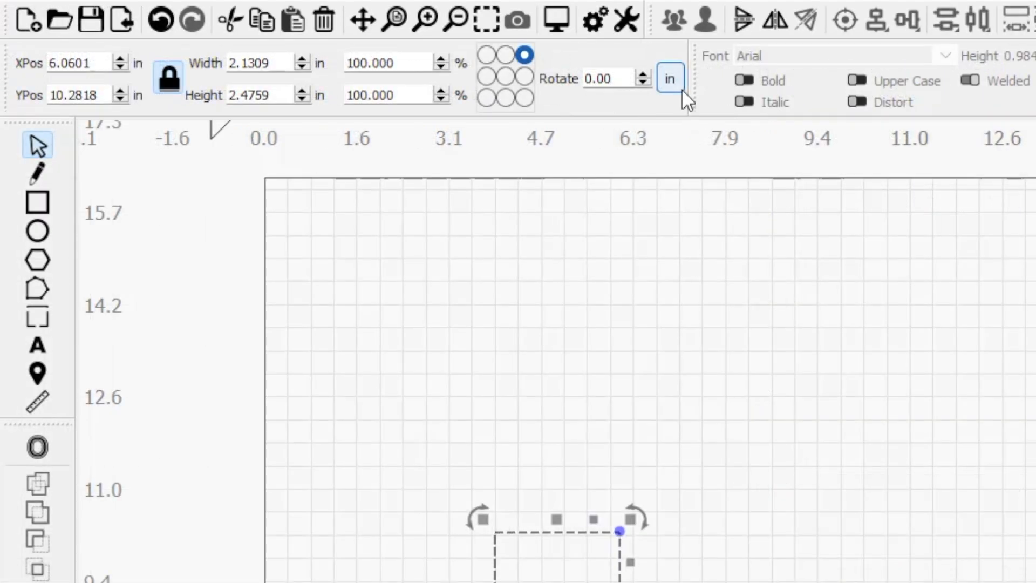
pyautogui.click(669, 78)
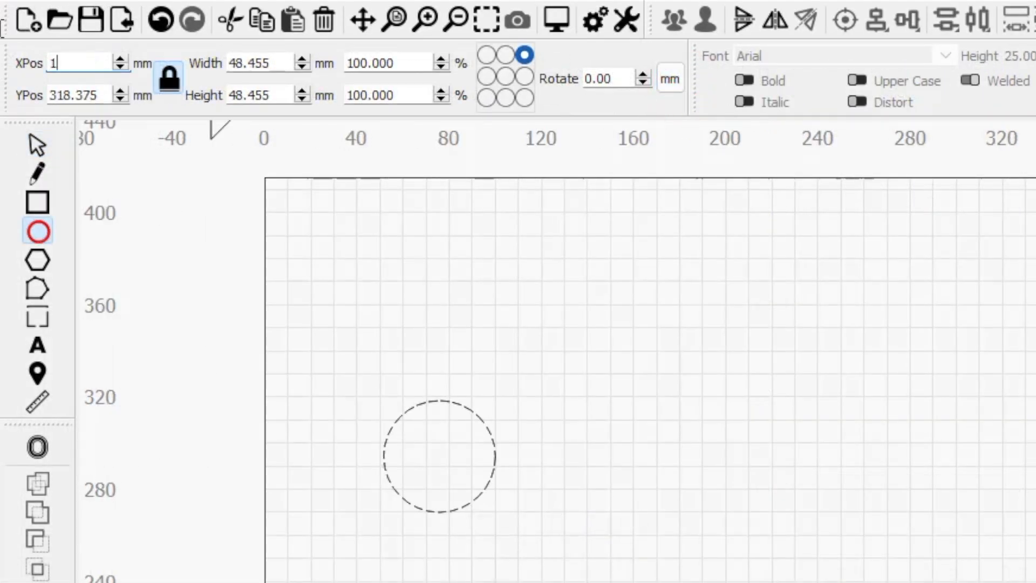
# Set the circle's XPos to 2ft, converting to 609.600 mm
pyautogui.write('304.800')
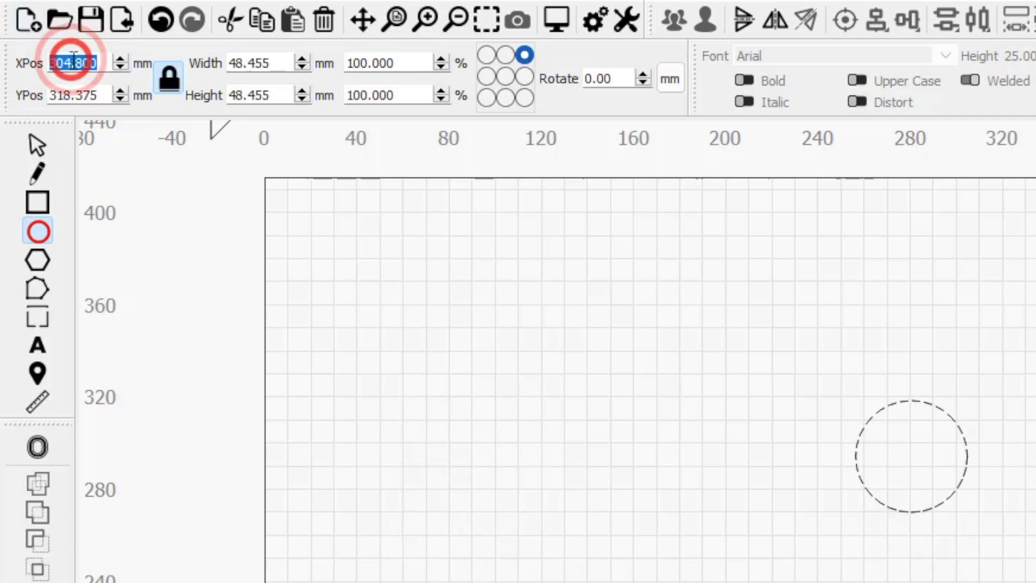
pyautogui.write('2ft')
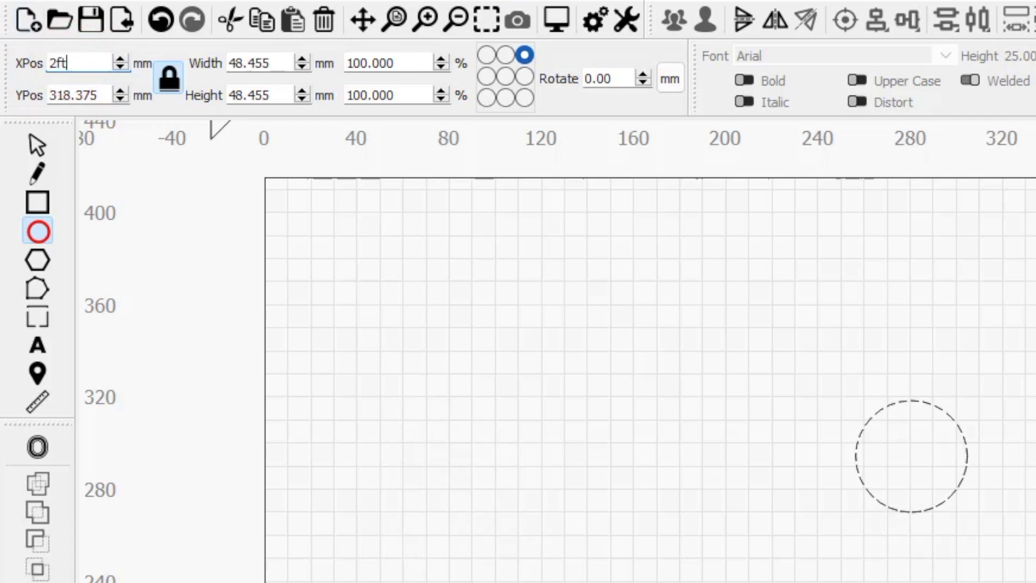
pyautogui.write('609.600')
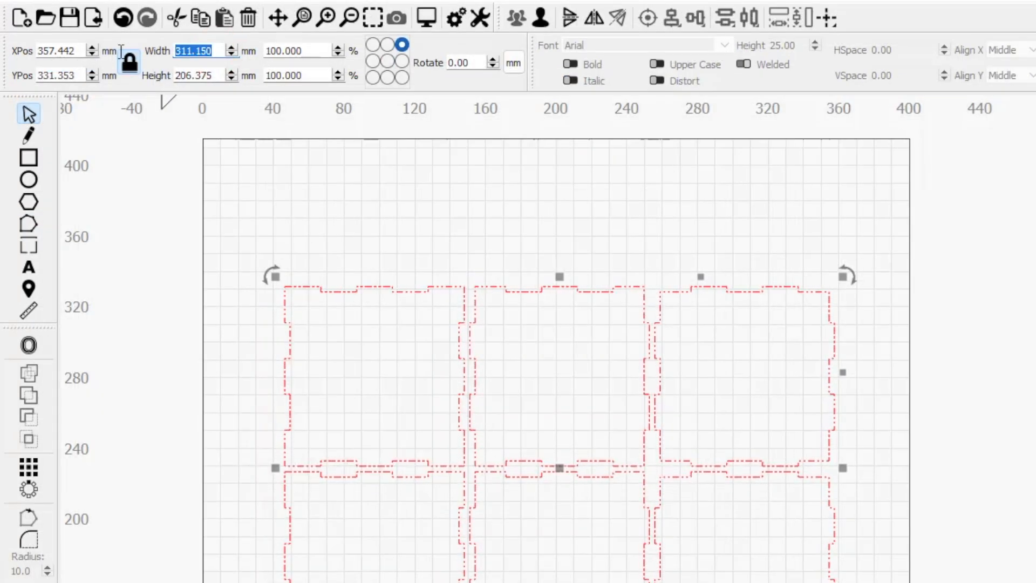
# Set the bracket's width to 6in, converting to 152.400 mm
pyautogui.write('26')
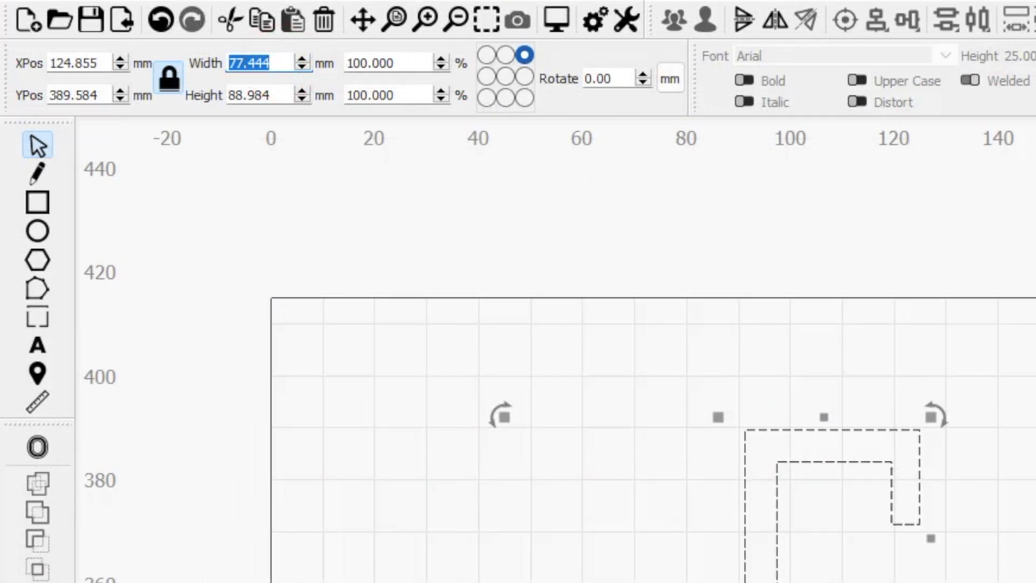
pyautogui.write('6in')
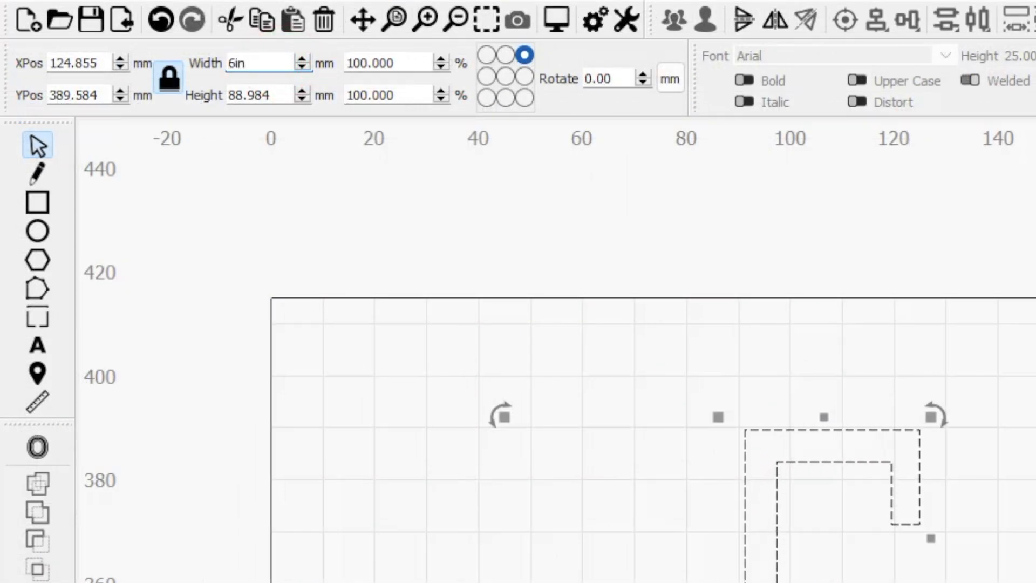
pyautogui.write('152.400')
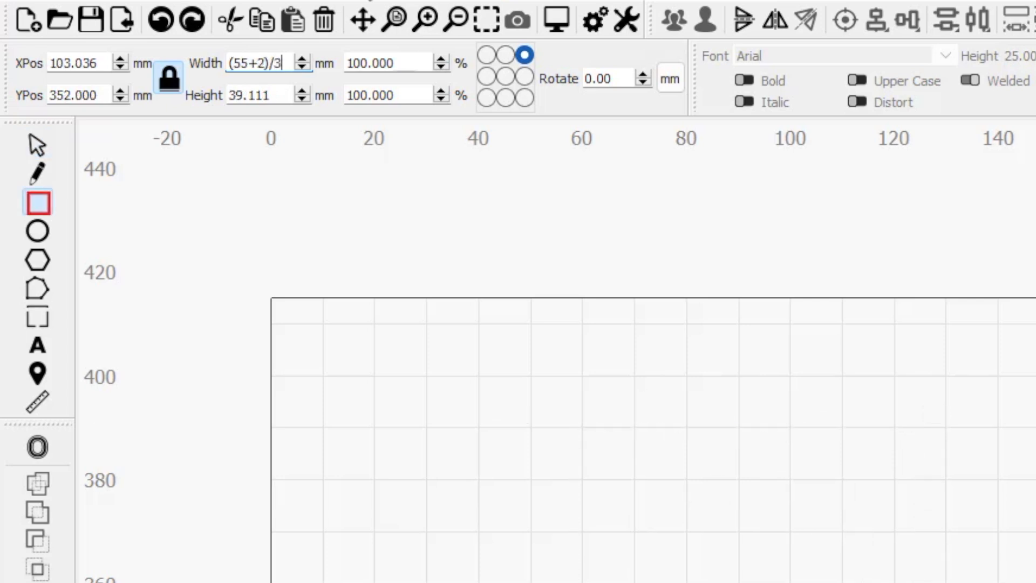
# Enter arithmetic expressions for Width and XPos, resolving the rectangle to X 306.750
pyautogui.write('*')
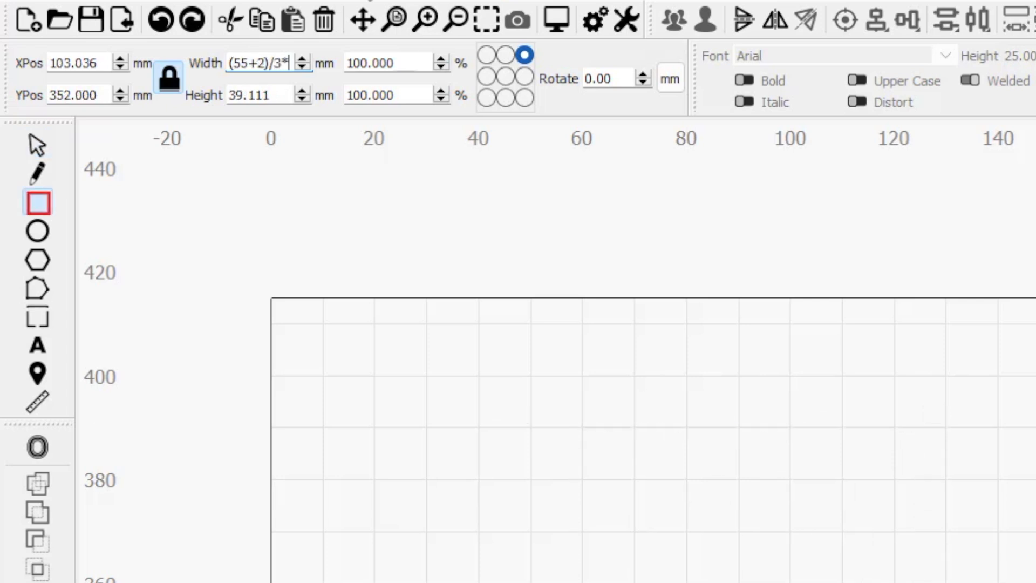
pyautogui.write('2')
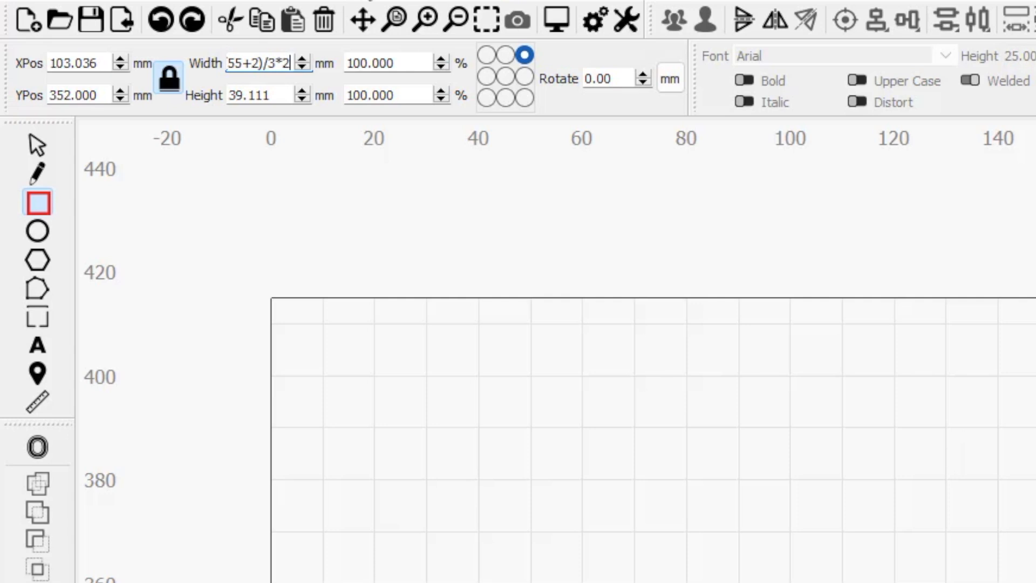
pyautogui.write('.24')
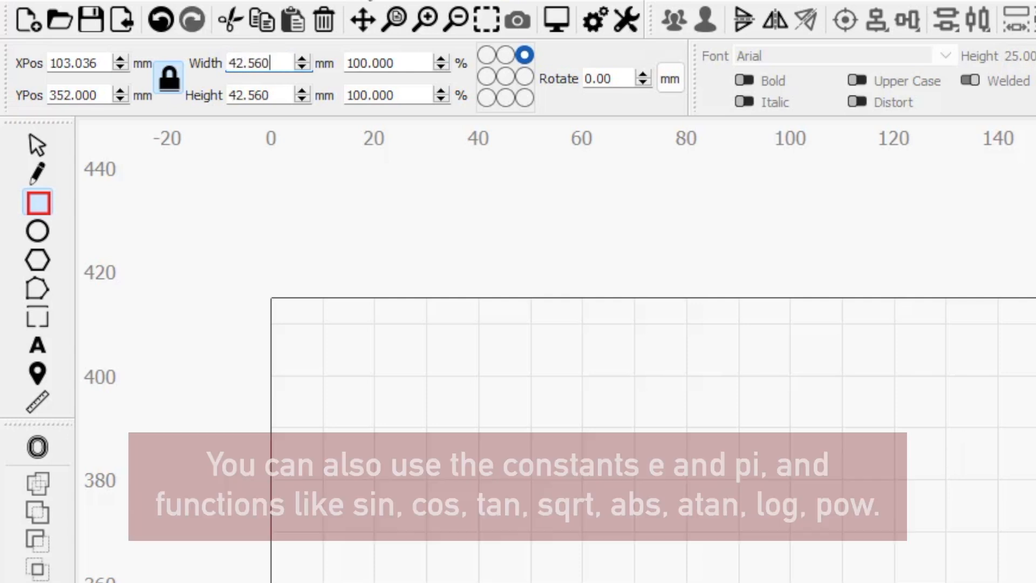
pyautogui.write('360-53.25')
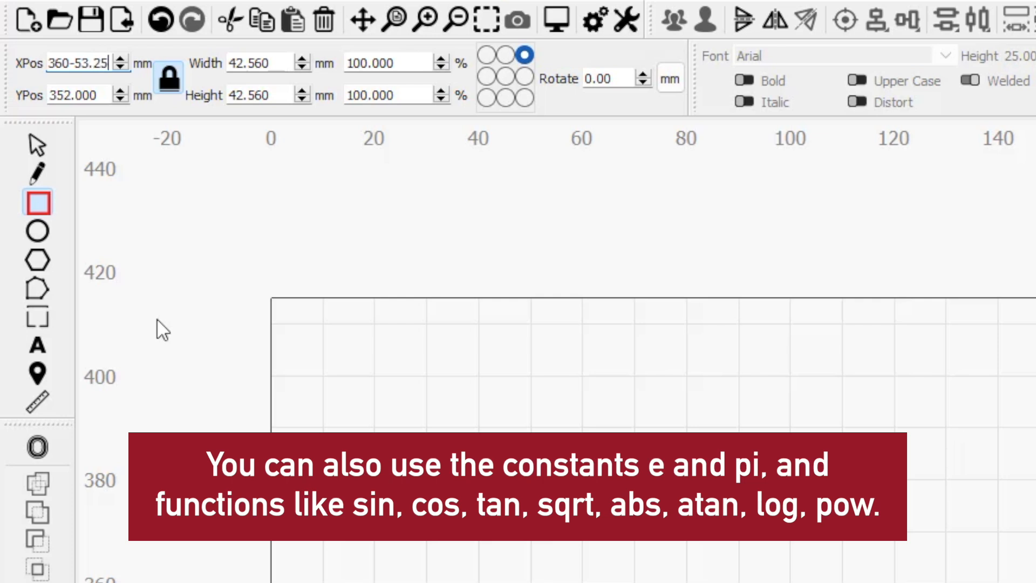
pyautogui.write('306.750')
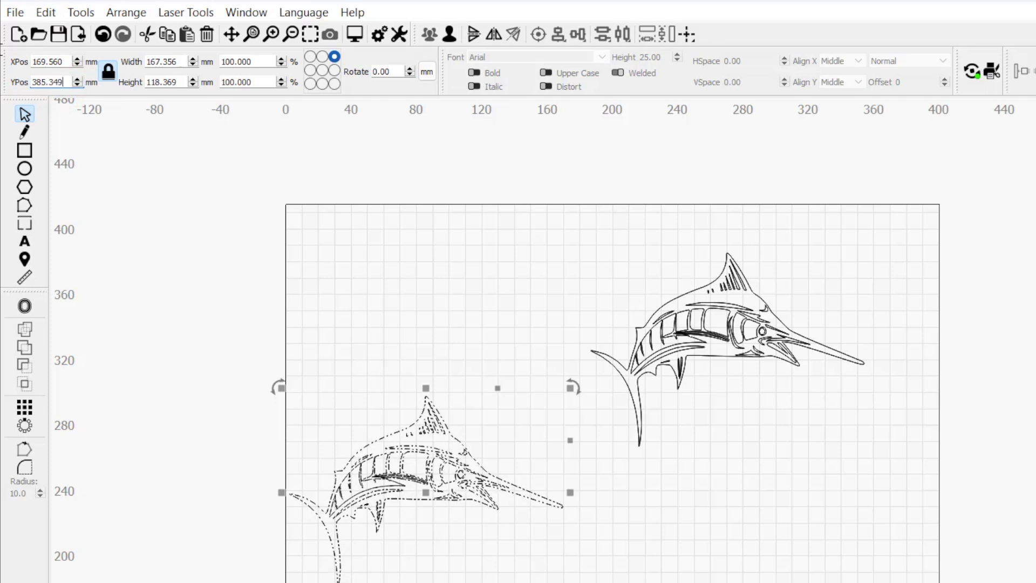
# Move the dashed marlin drawing up until it sits level beside the solid marlin
pyautogui.moveTo(425, 491); pyautogui.dragTo(425, 348)
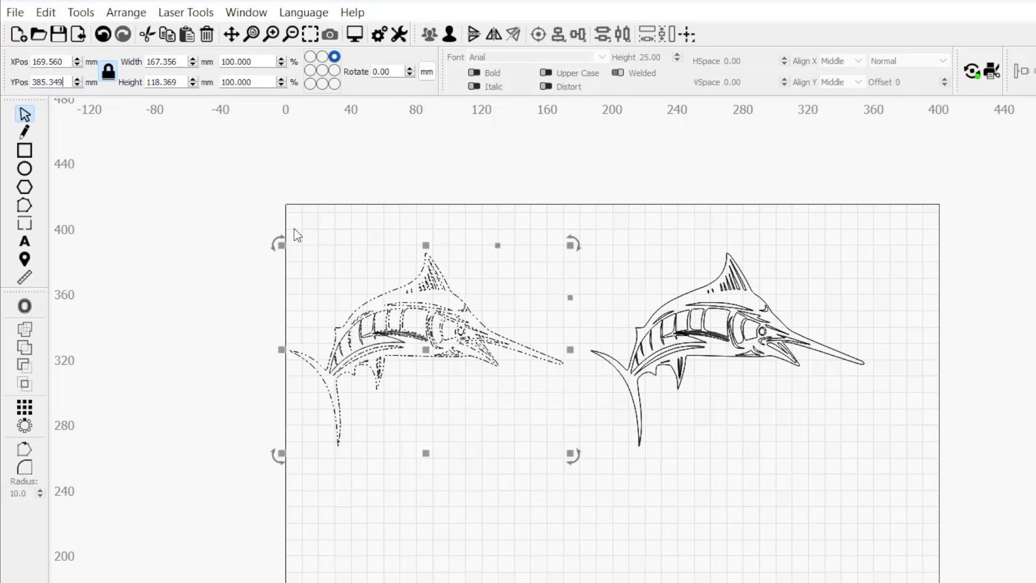